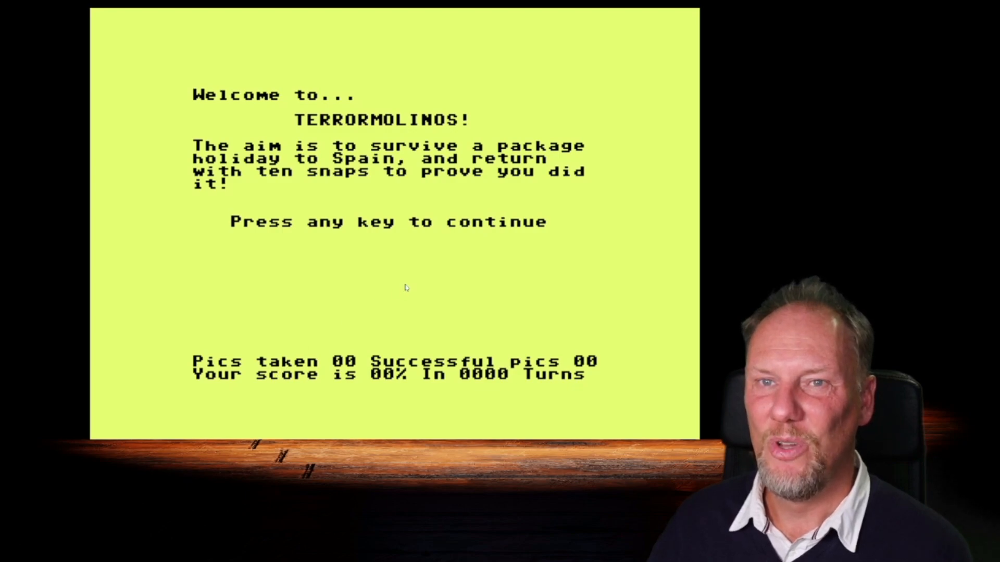
- Leave the Terrormolinos title screen to start the game
{"action": "key", "text": "space"}
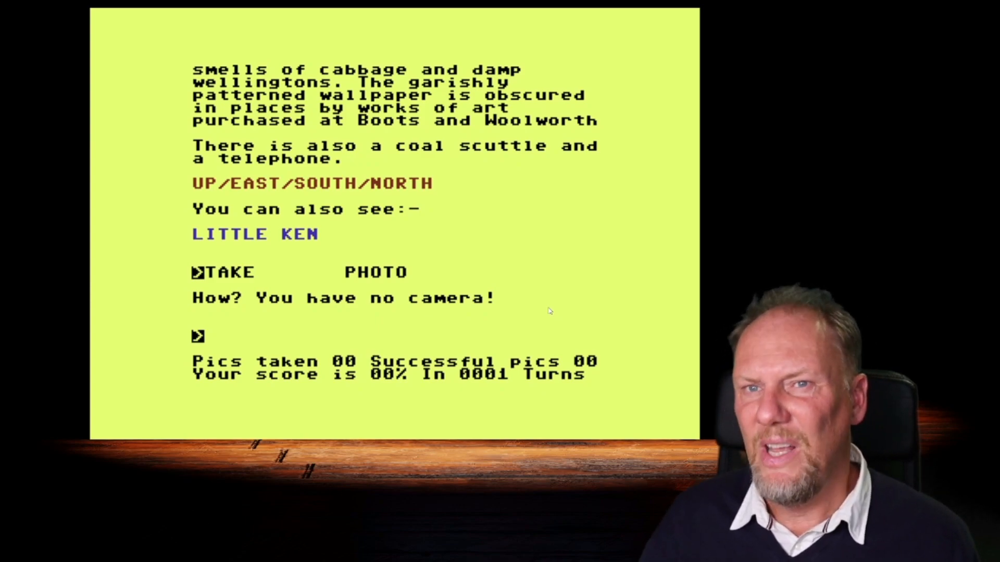
{"action": "mouse_move", "coordinate": [550, 258]}
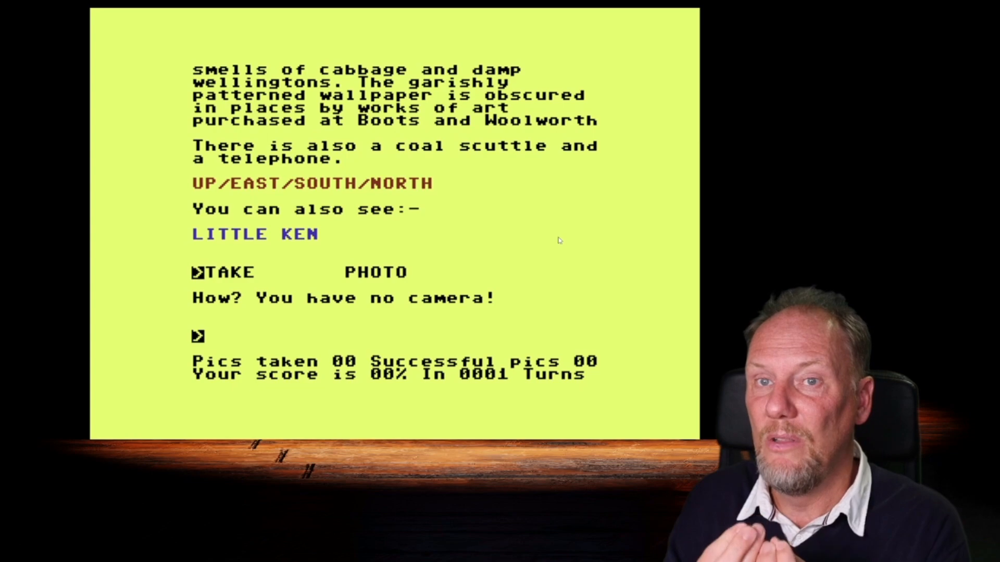
{"action": "mouse_move", "coordinate": [306, 250]}
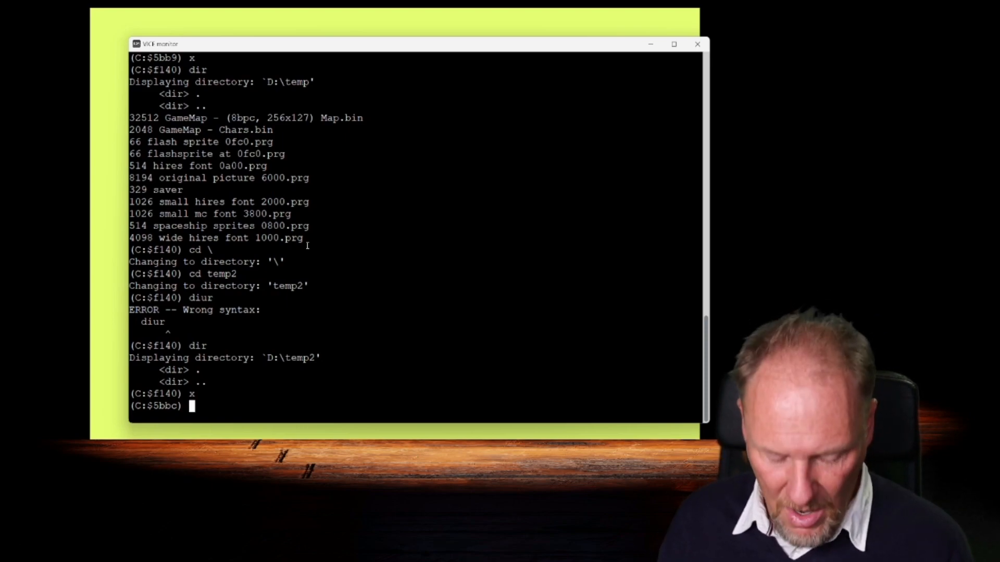
- Save memory $0002–$FFFF as snapshot temp1a using the monitor's s "temp1a" 0 0002 ffff
{"action": "type", "text": "s \""}
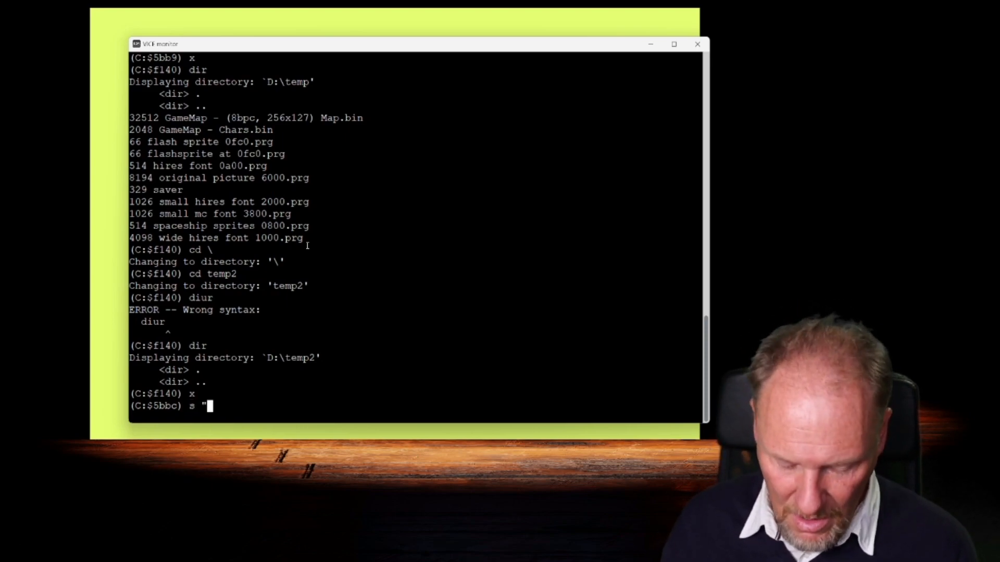
{"action": "type", "text": "temp"}
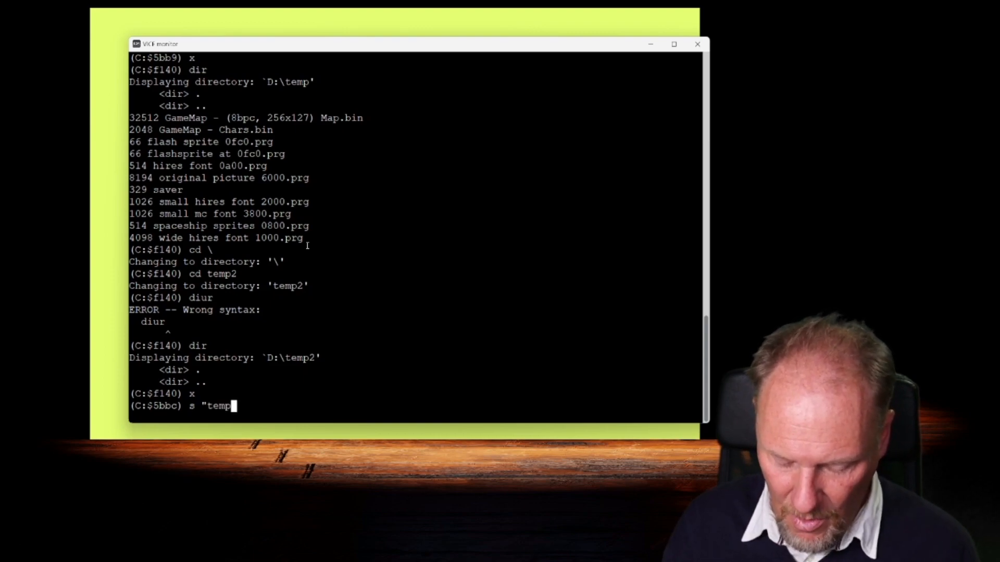
{"action": "type", "text": "la\""}
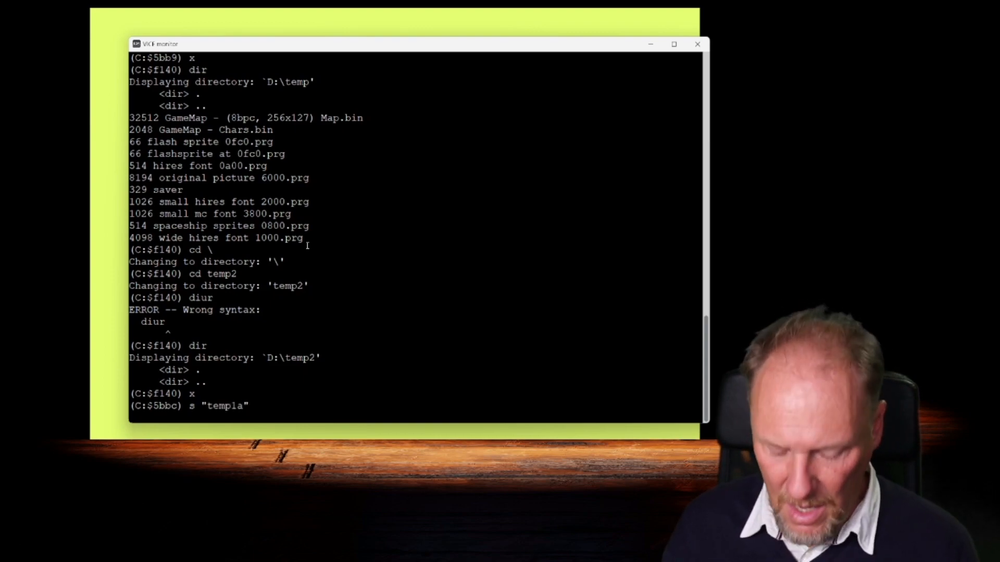
{"action": "type", "text": "0"}
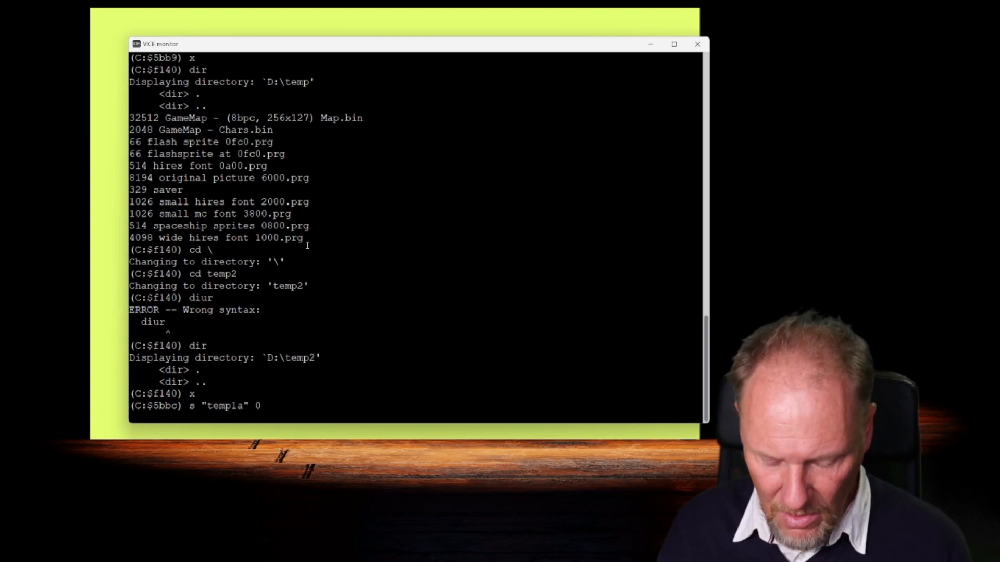
{"action": "type", "text": "0002"}
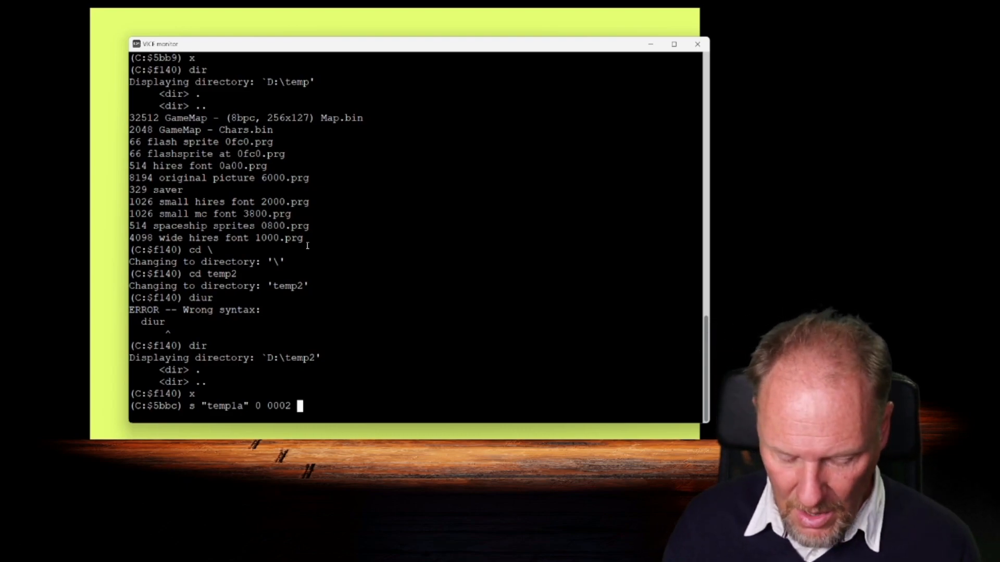
{"action": "type", "text": "ffff"}
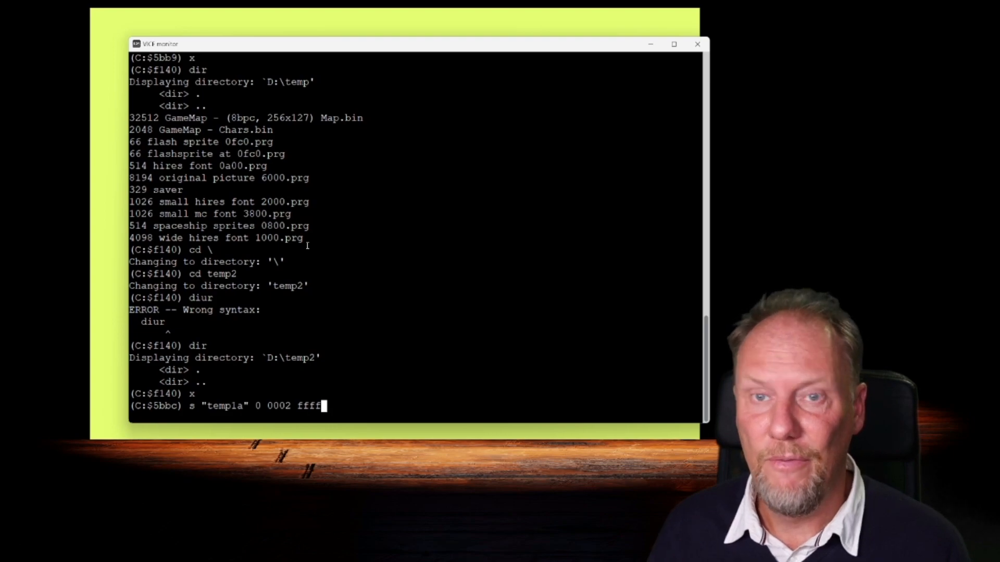
{"action": "key", "text": "Return"}
{"action": "type", "text": "x"}
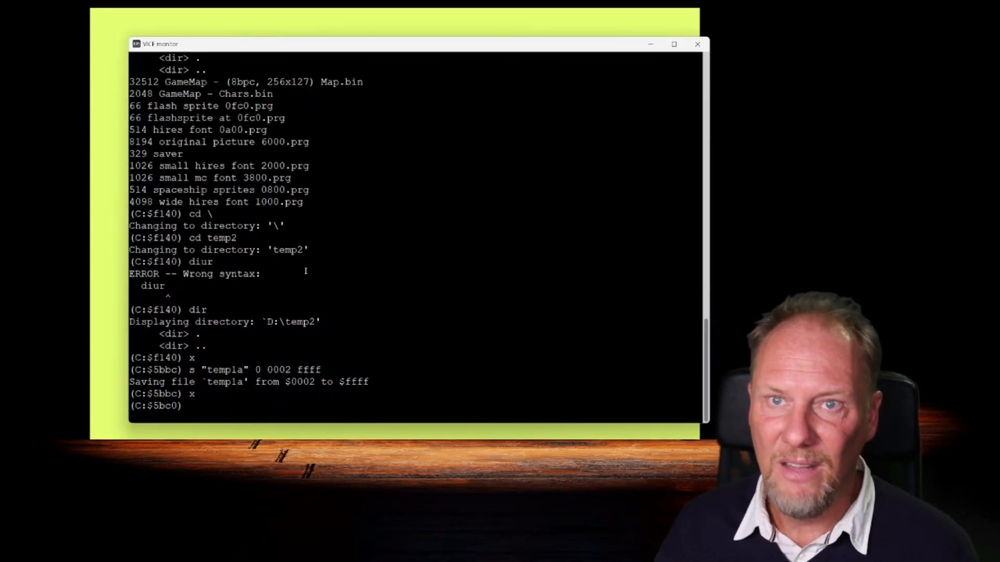
- Enter the monitor save command for snapshot temp1b covering $0002 to $FFFF
{"action": "type", "text": "s \"templa\" 0 0002 ffff"}
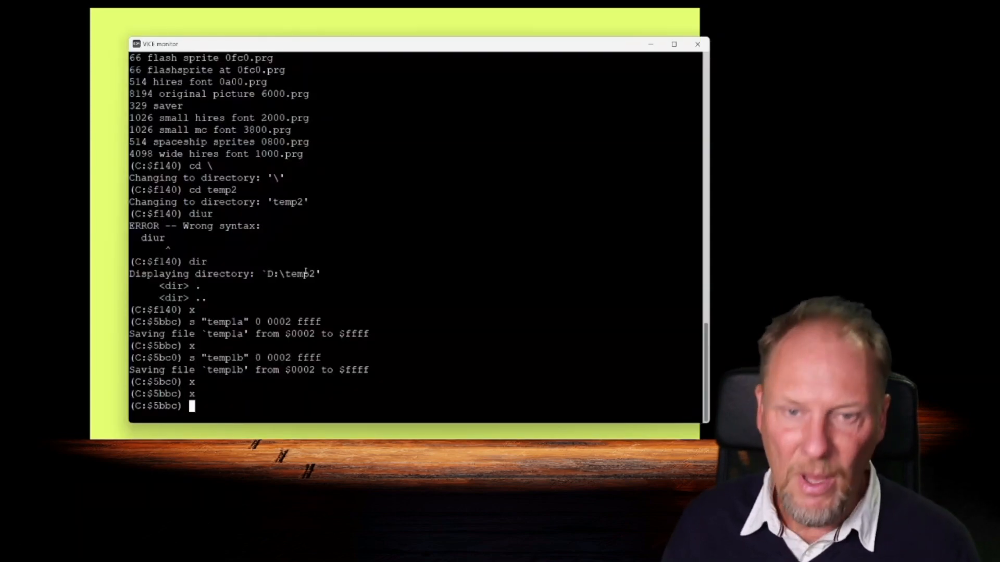
- Save monitor snapshot temp2a covering $0002 to $FFFF after the temp1b command
{"action": "type", "text": "s \"temp1b\" 0 0002 ffff"}
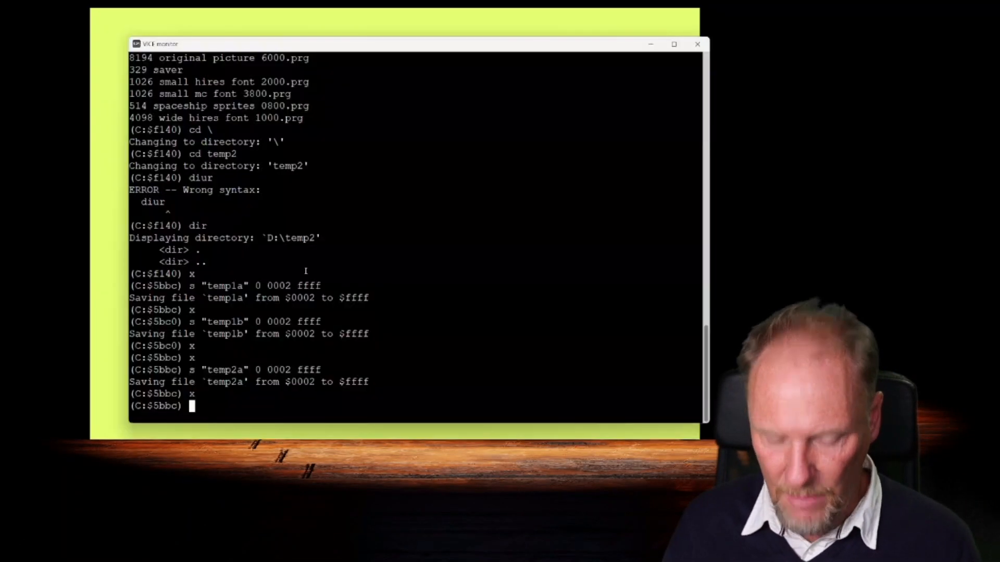
{"action": "type", "text": "s \"temp2a\" 0 0002 ffff"}
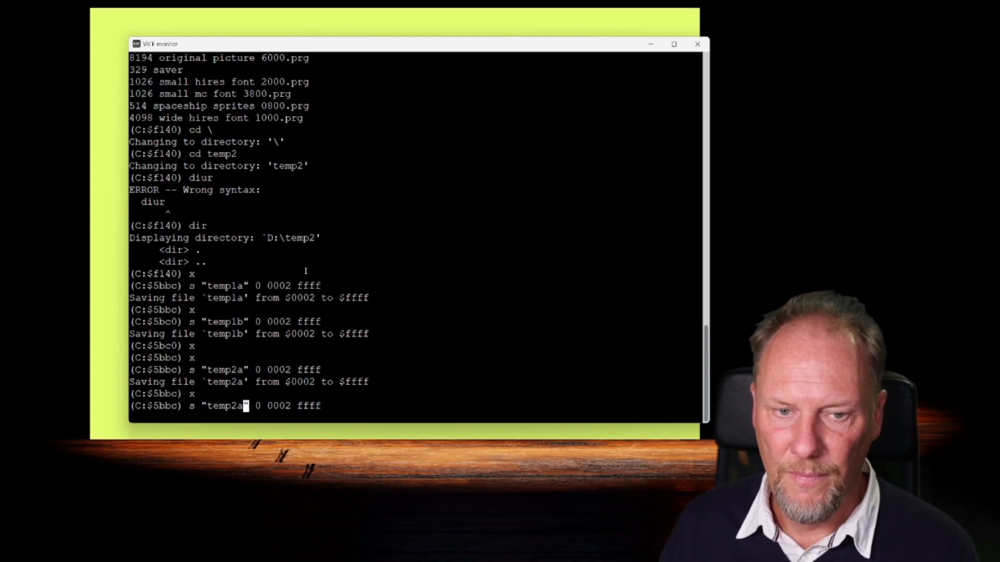
{"action": "key", "text": "Return"}
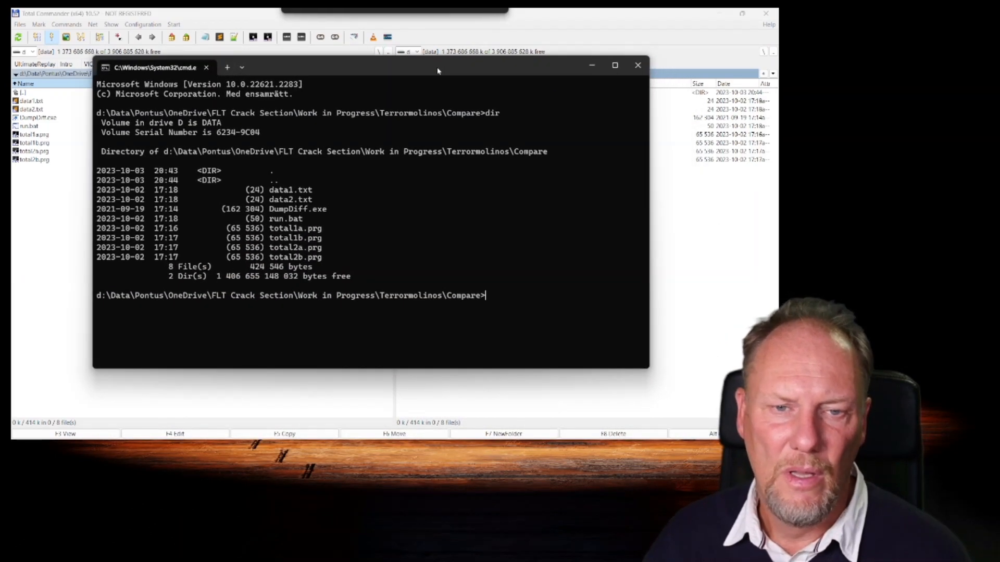
- Maximize the cmd.exe window showing the Compare folder listing
{"action": "left_click", "coordinate": [614, 65]}
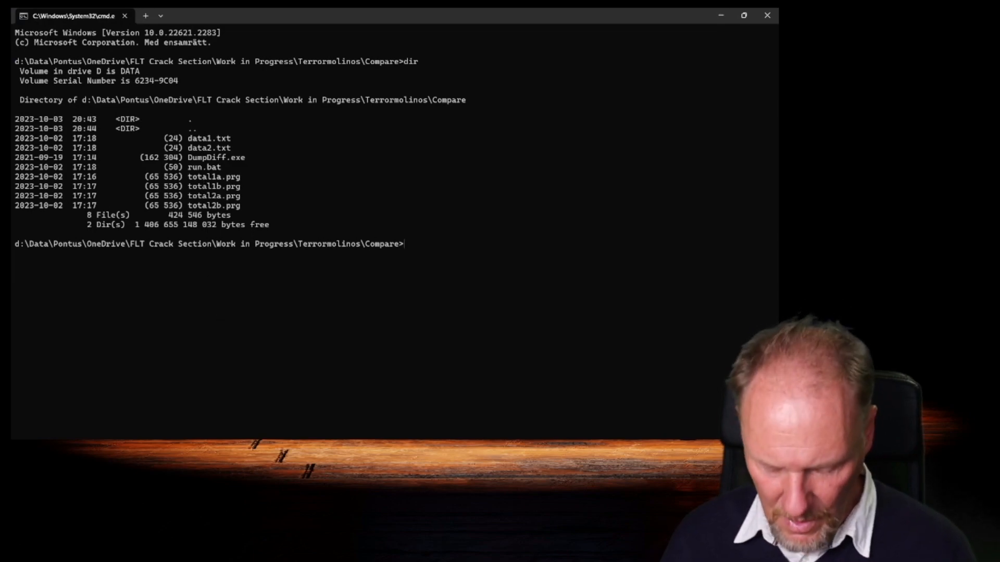
- Print run.bat with 'type run.bat', showing its dumpdiff.exe call with data1.txt and data2.txt
{"action": "type", "text": "type"}
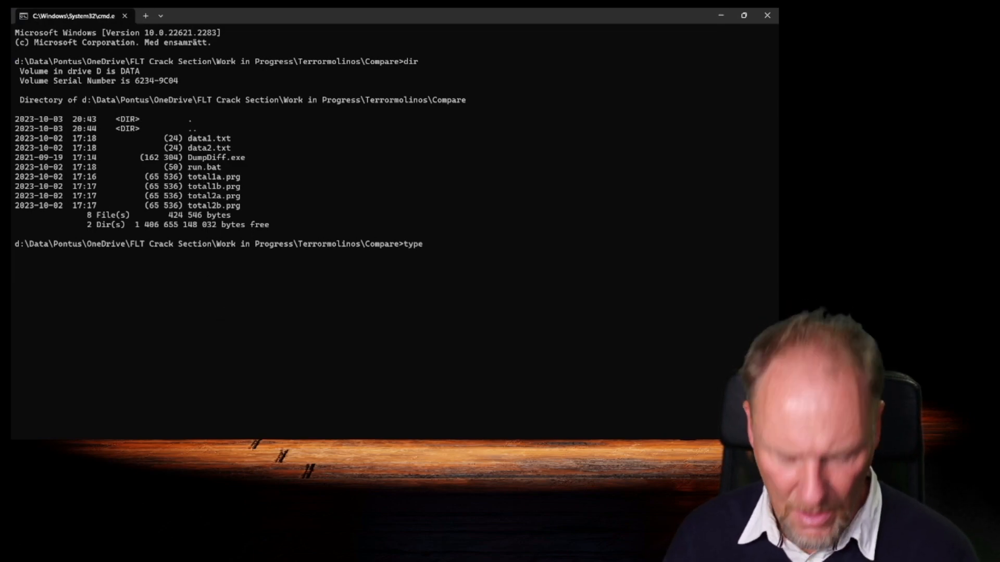
{"action": "type", "text": "run.bat"}
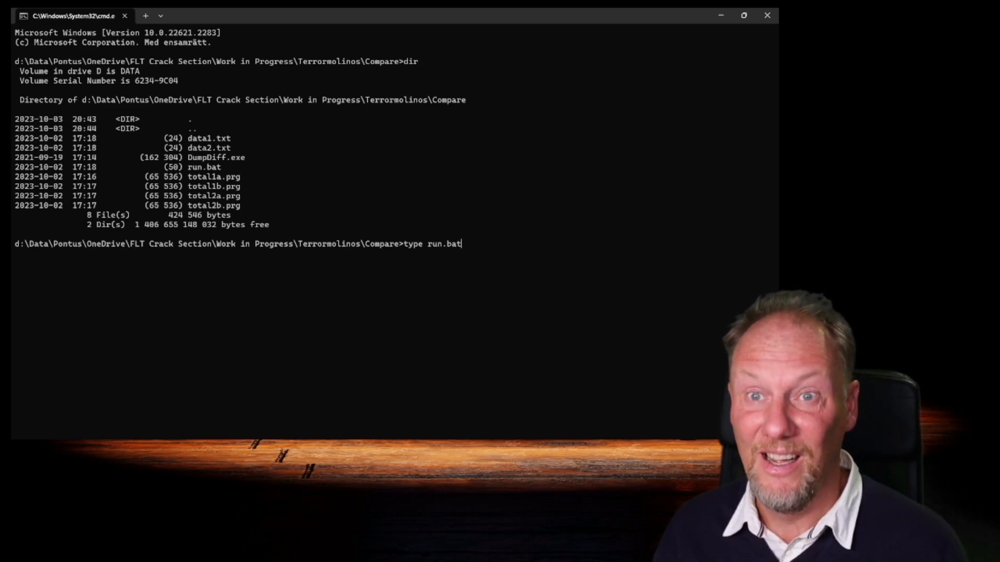
{"action": "key", "text": "Return"}
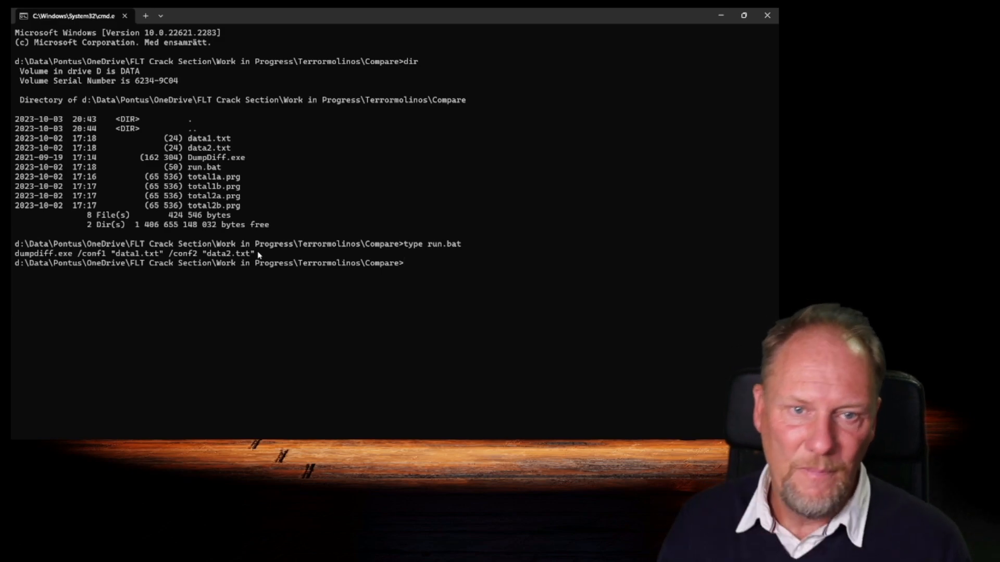
- Print data1.txt, which lists the snapshot pair total1a.prg and total1b.prg
{"action": "type", "text": "type"}
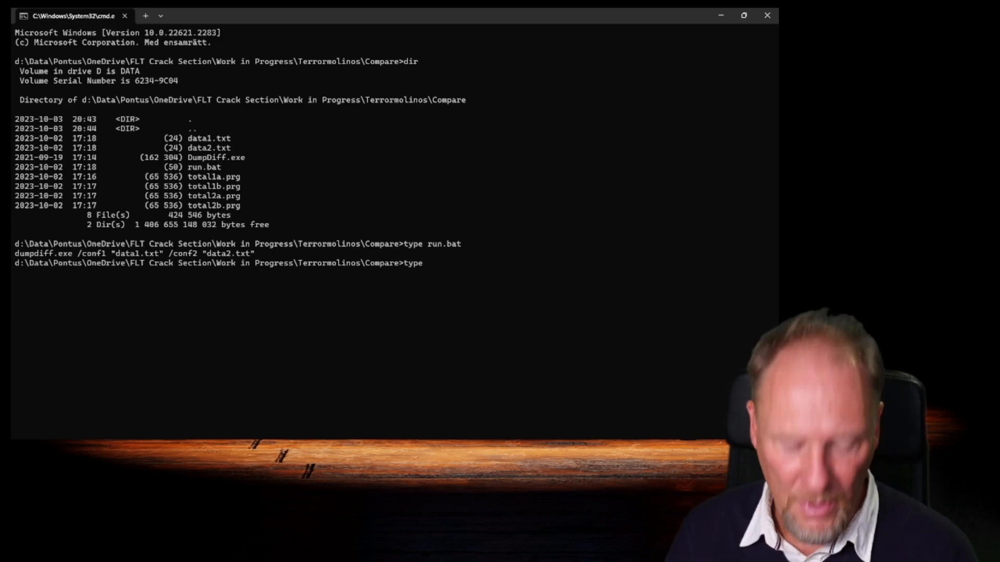
{"action": "type", "text": "data1.t"}
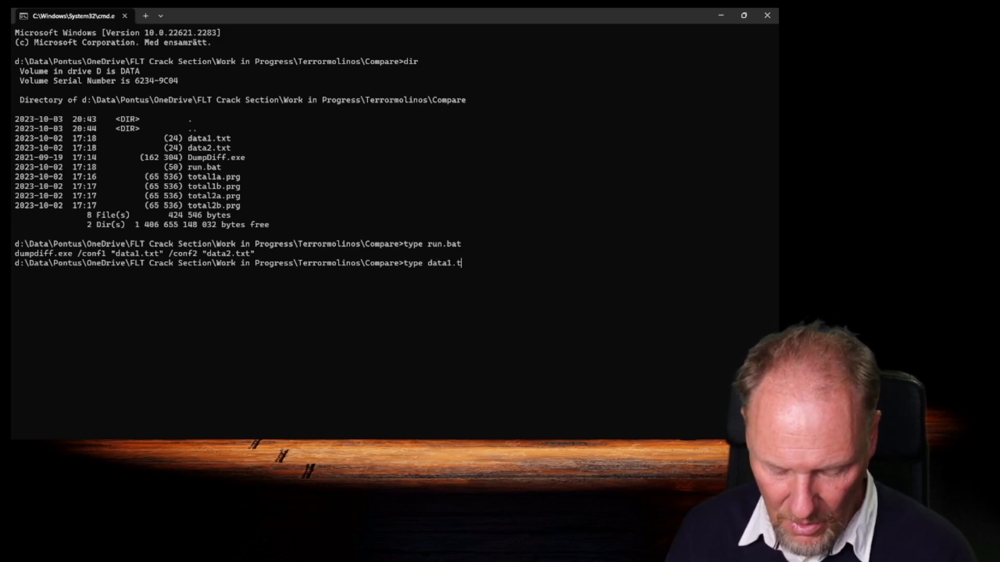
{"action": "type", "text": "xt"}
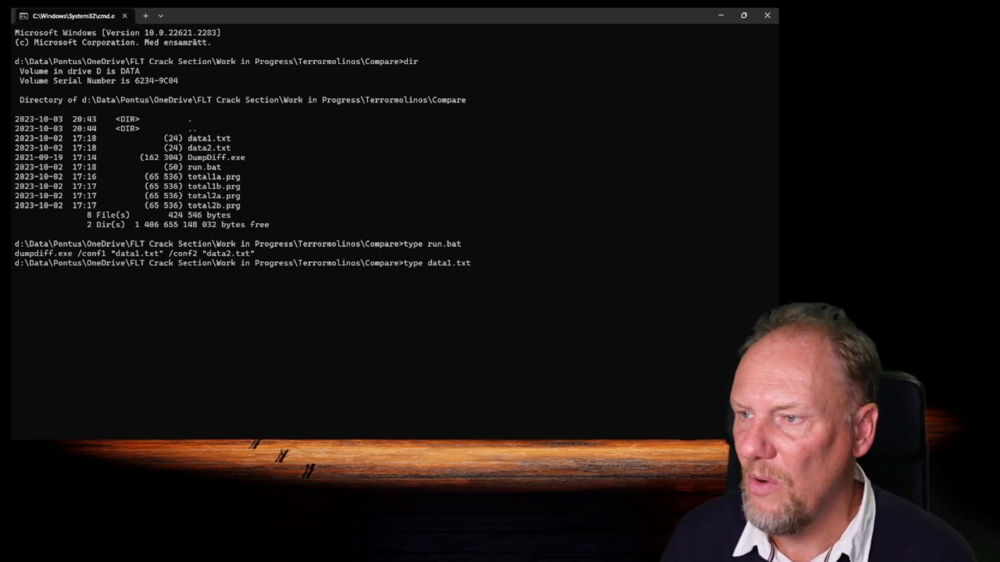
{"action": "key", "text": "Return"}
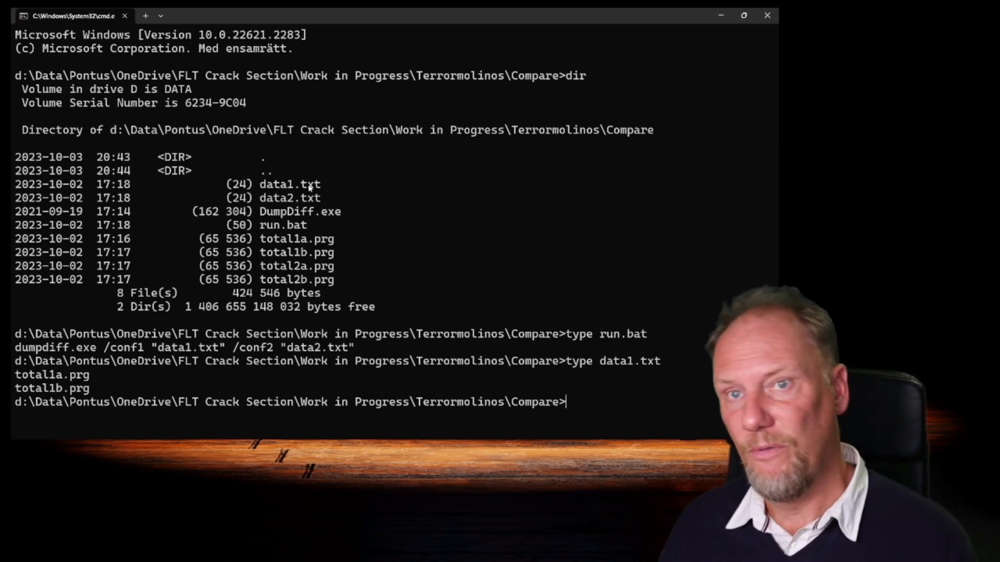
- Run run.bat to launch DumpDiff 1.0 beta 1 with data1.txt and data2.txt
{"action": "type", "text": "type data1.txt"}
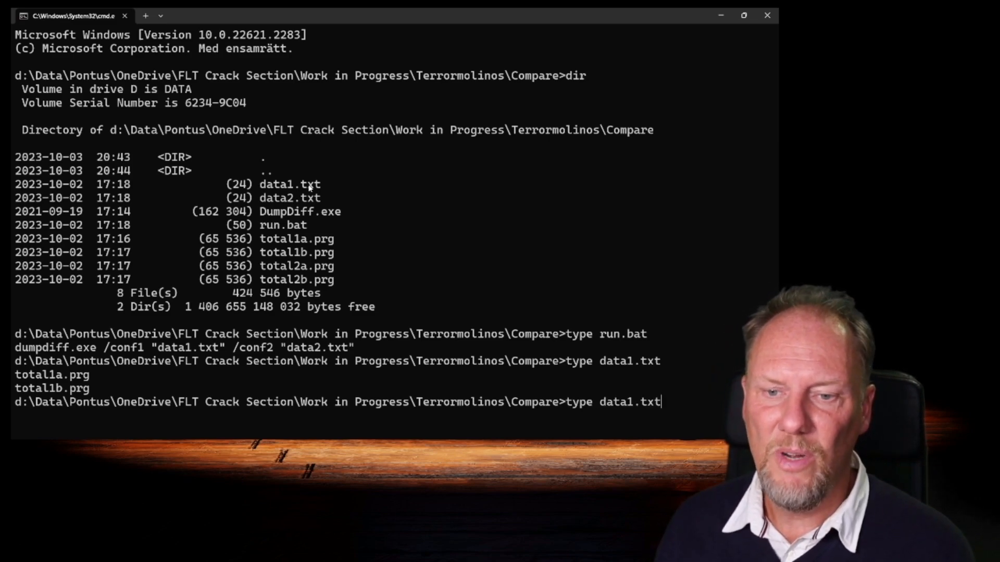
{"action": "type", "text": "run.bat"}
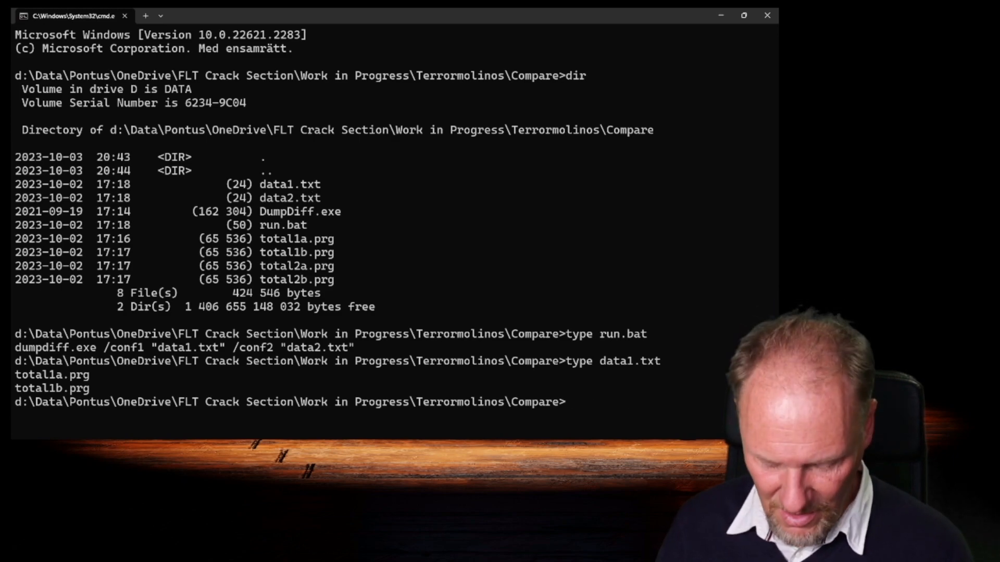
{"action": "type", "text": "run.bat"}
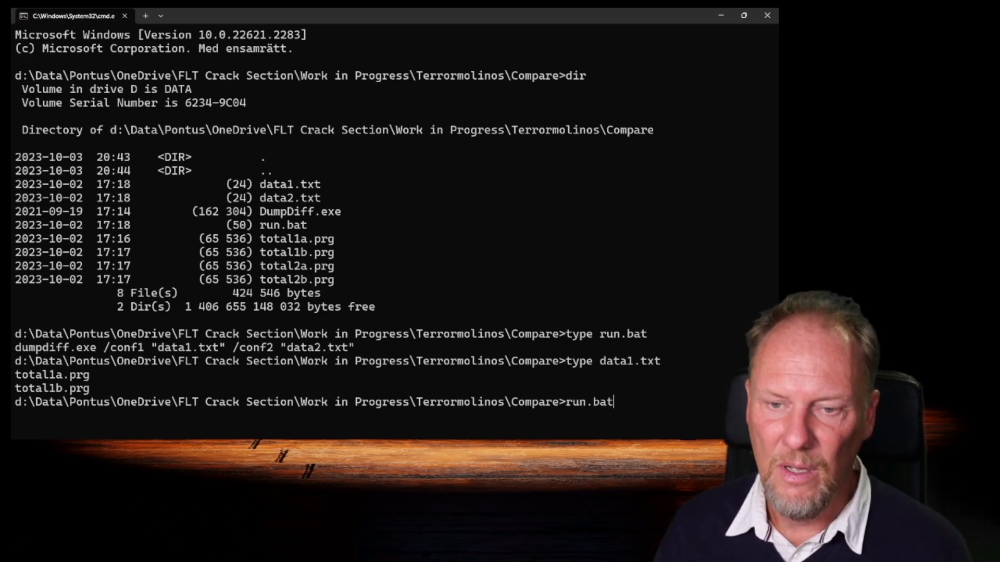
{"action": "key", "text": "Return"}
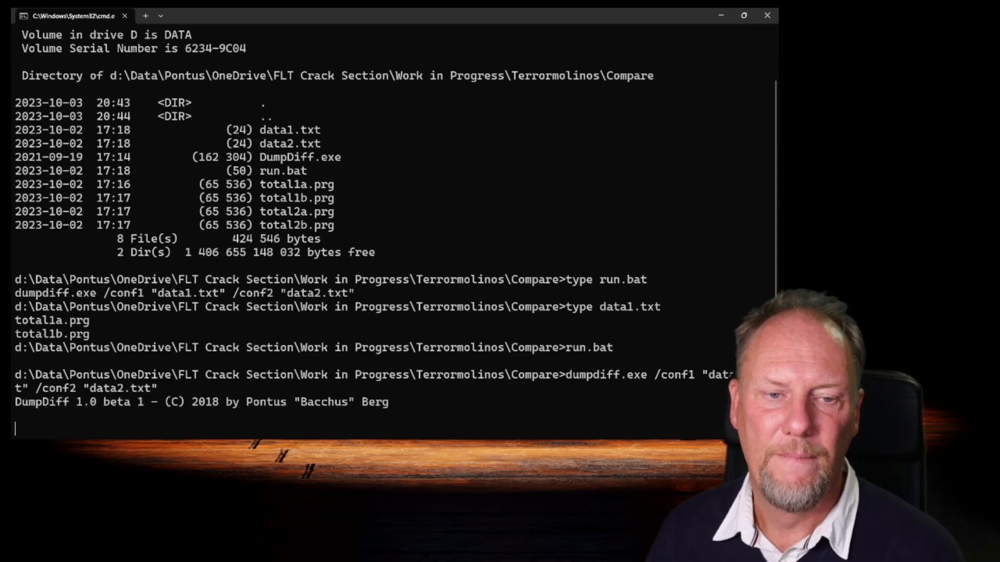